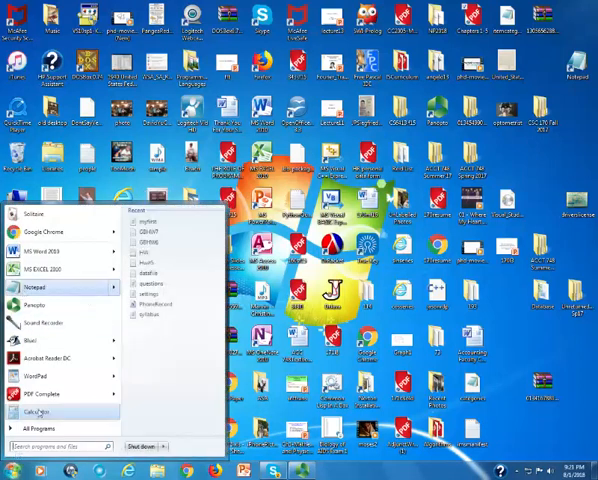
- Launch Notepad from Accessories in the Start menu's All Programs list
left_click(45, 431)
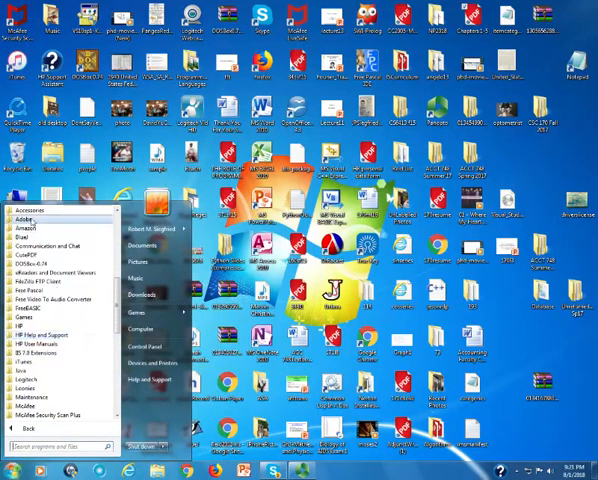
left_click(30, 199)
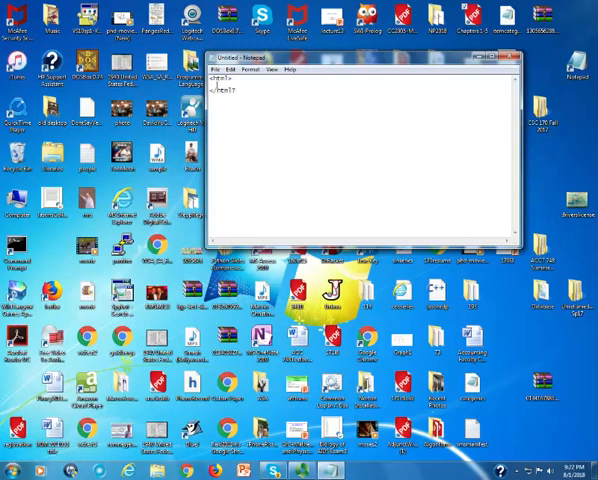
- Add the title 'My next baby step in Web Page creation' and an opening body tag
type("<title>")
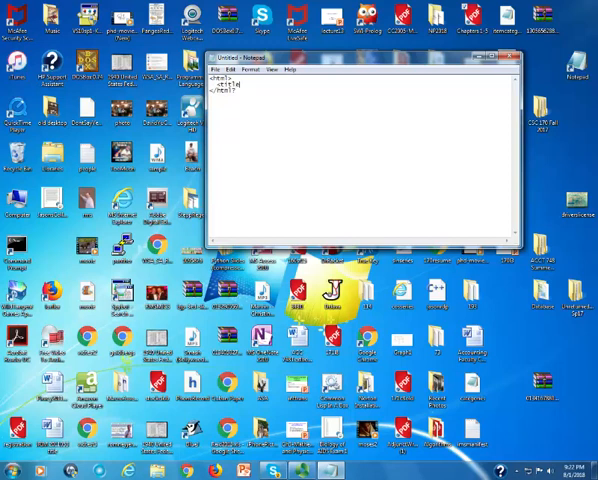
type("My")
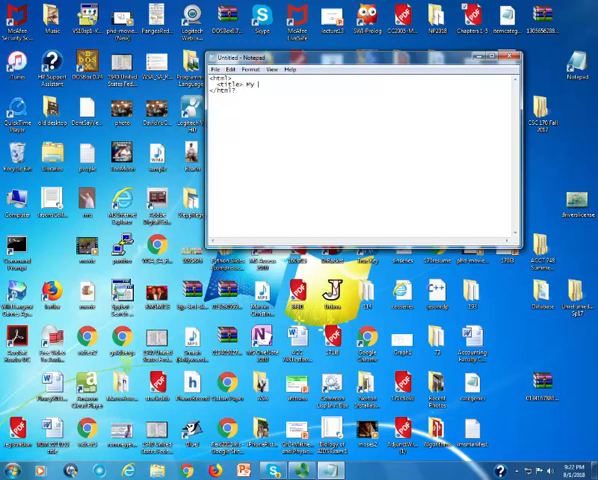
type("next")
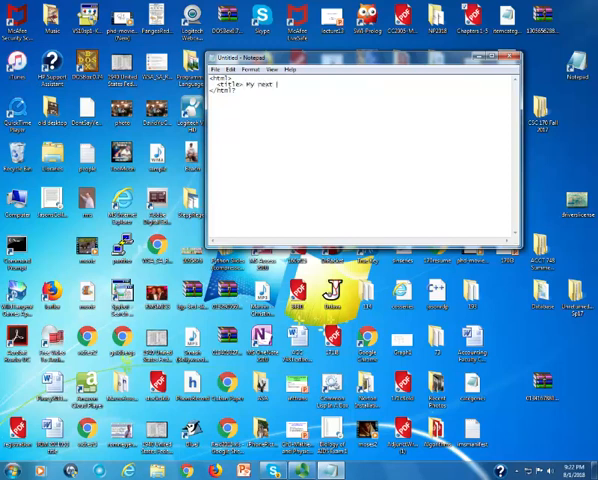
type("baby")
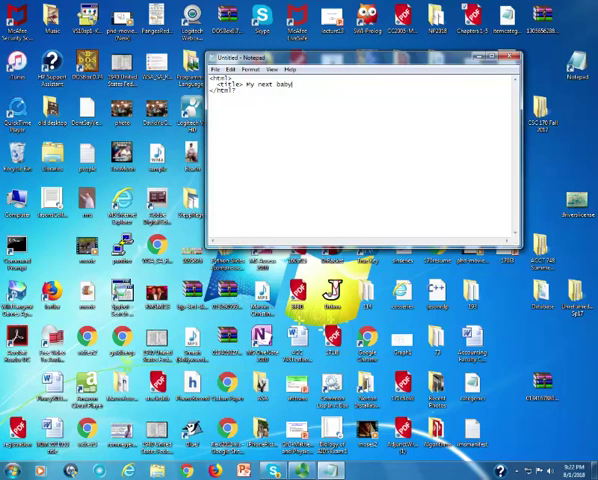
type("step in w")
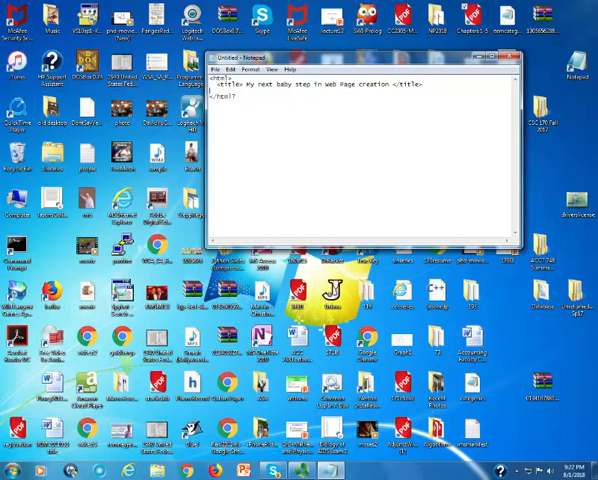
type("<bod>")
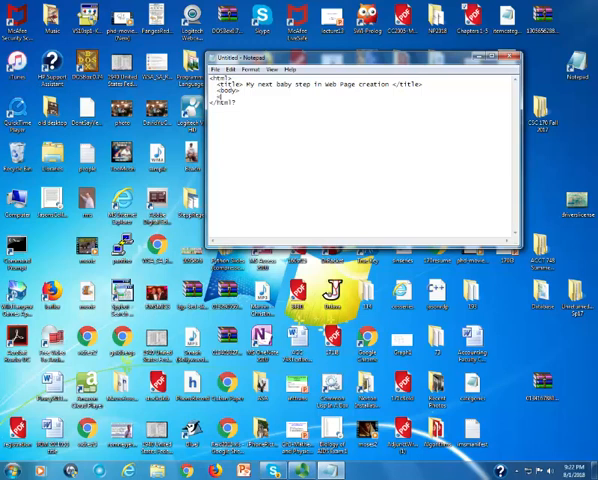
- Close the body and add an align="center" h2 reading 'My next baby step in web page creation'
type("</body>")
type("h2 ")
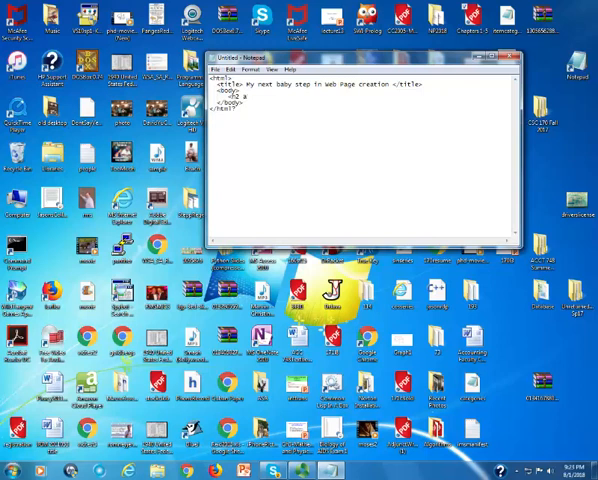
type("all")
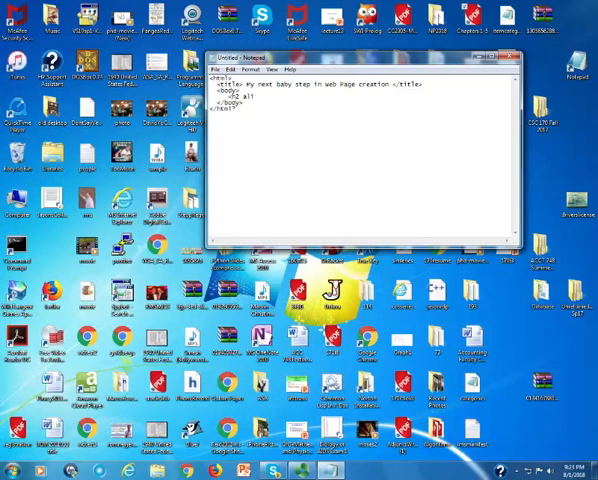
type("align=\"")
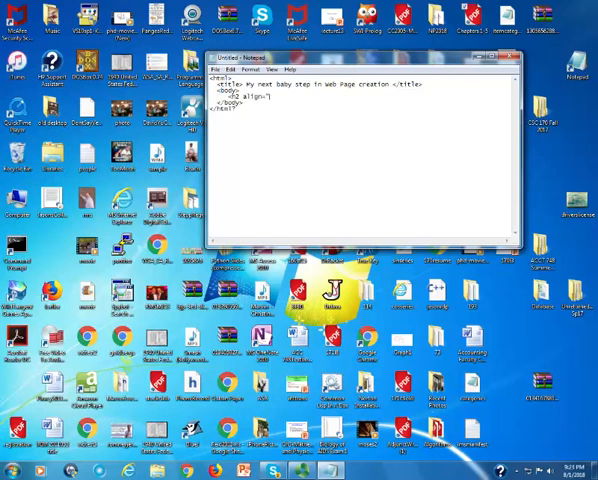
type("center\">")
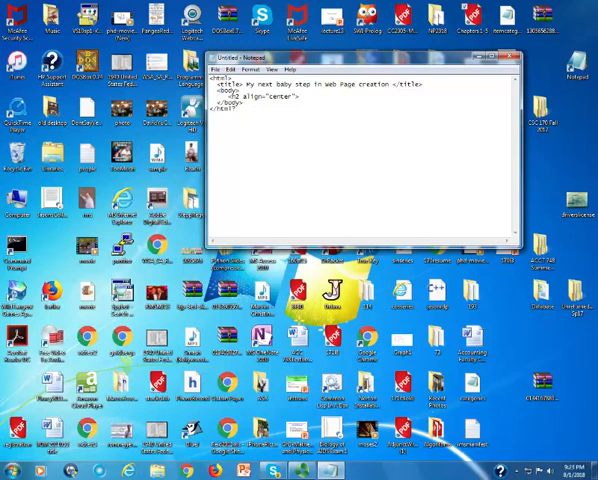
type("My b")
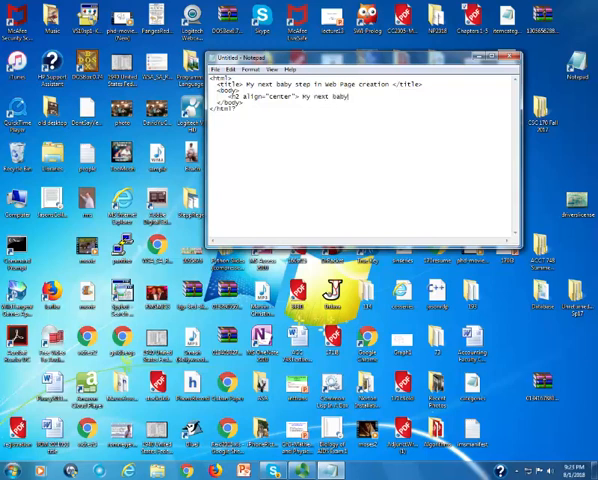
type("step in Web page creation")
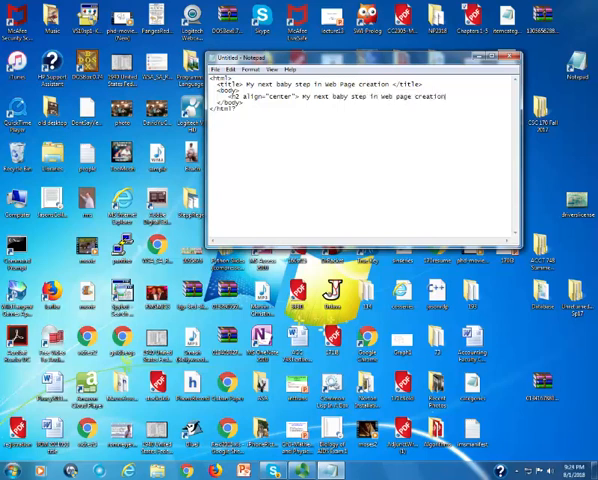
type("</2>")
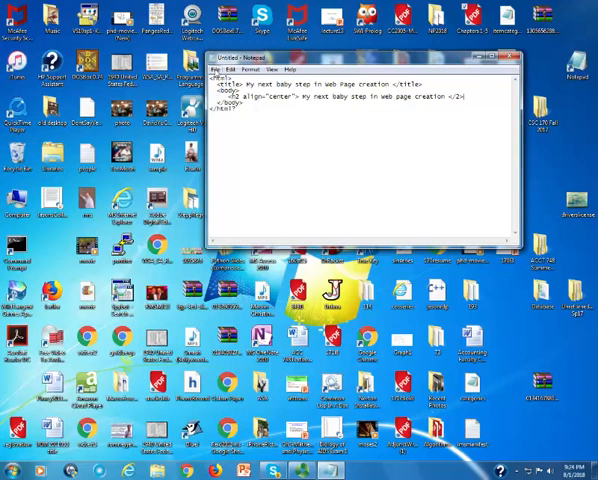
- Save the Notepad document as babystep.html with Save As
left_click(224, 63)
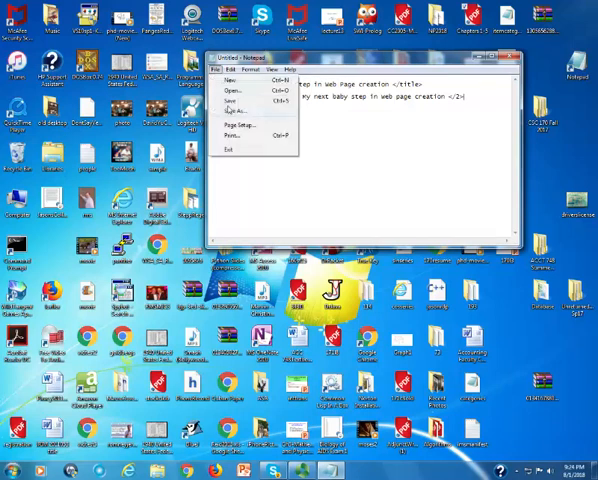
left_click(231, 100)
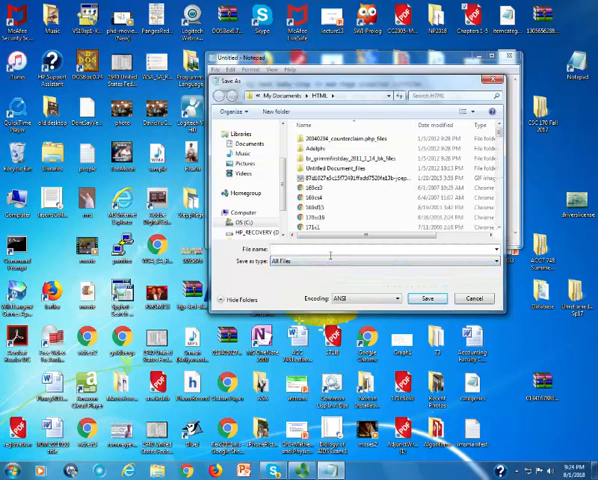
type("babyshop")
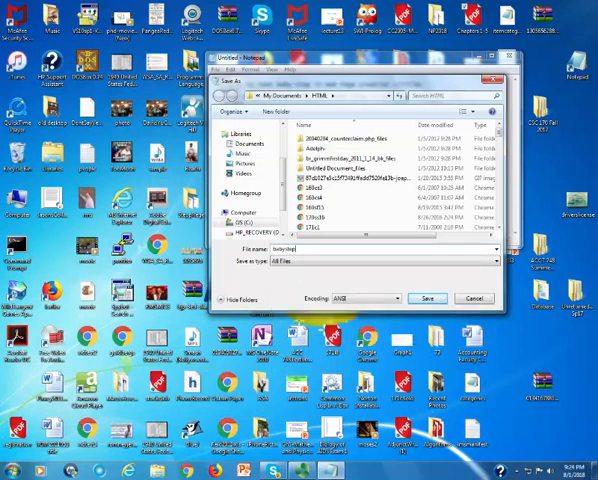
type(".html")
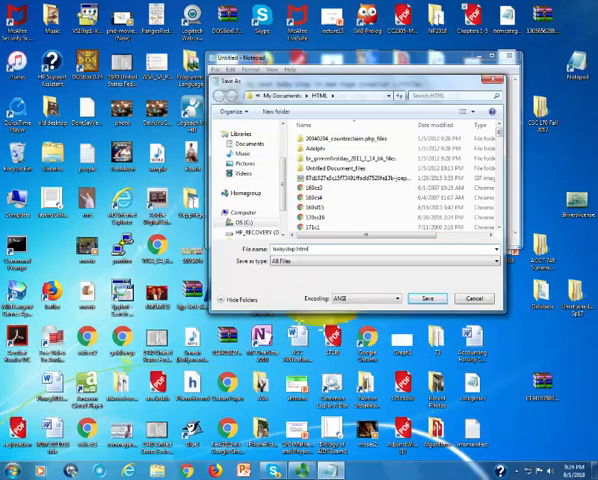
left_click(427, 298)
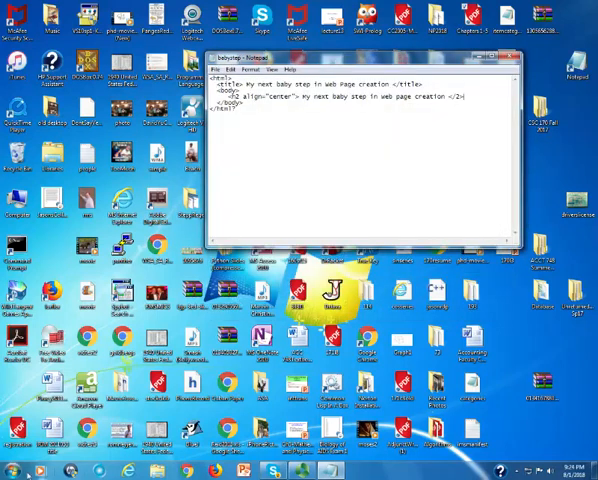
- Launch Google Chrome from the Start menu to view babystep.html
left_click(17, 465)
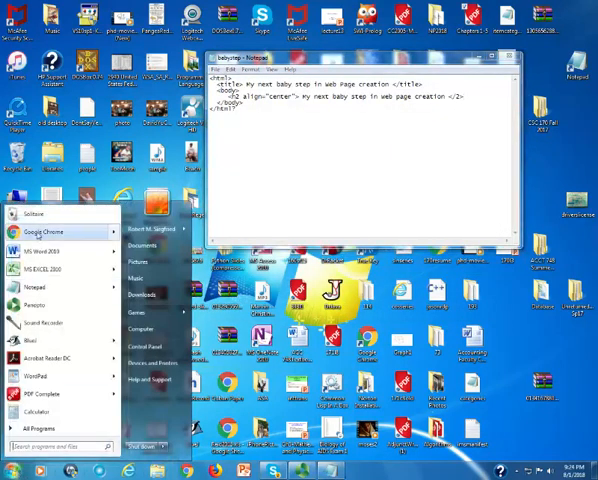
left_click(42, 231)
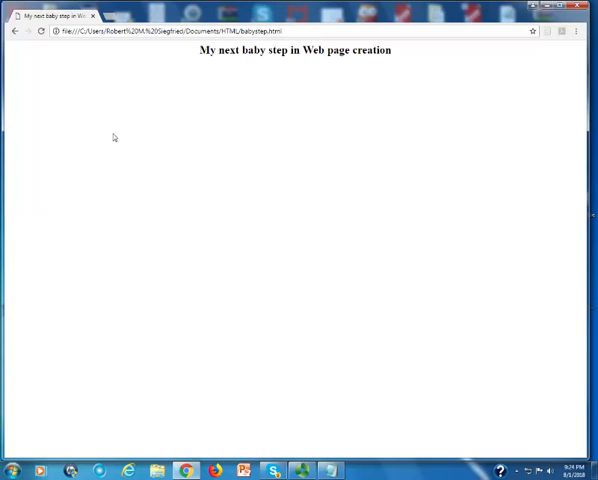
mouse_move(192, 138)
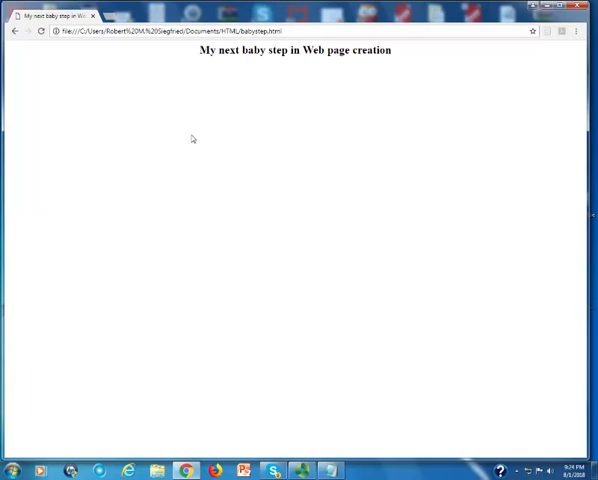
mouse_move(155, 119)
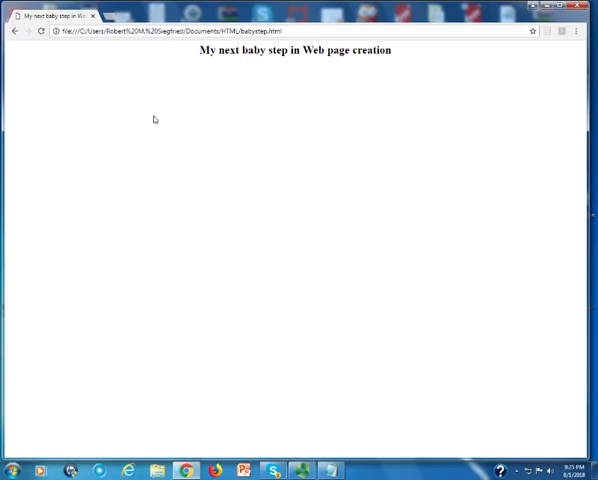
mouse_move(168, 119)
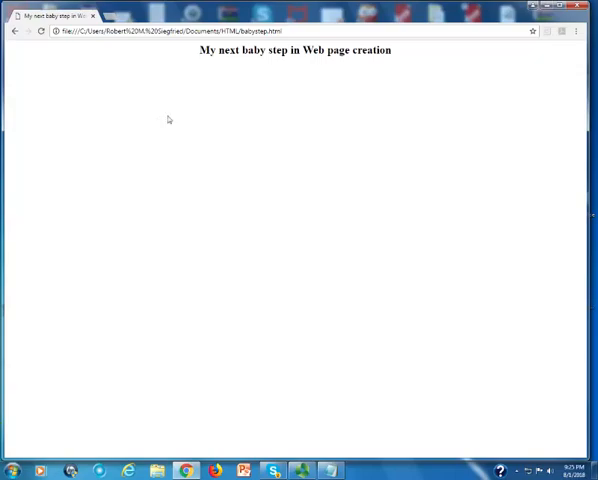
mouse_move(175, 117)
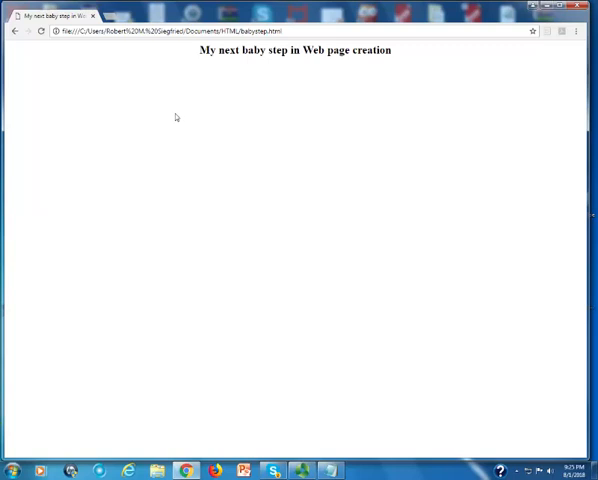
mouse_move(183, 90)
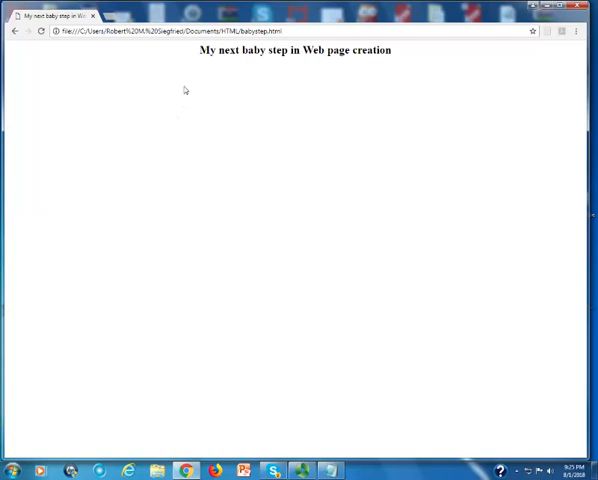
mouse_move(179, 94)
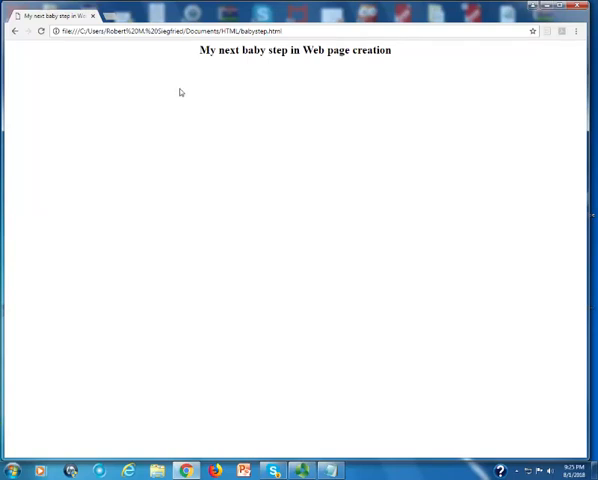
- Open the babystep.html page source in a new Chrome tab
right_click(180, 93)
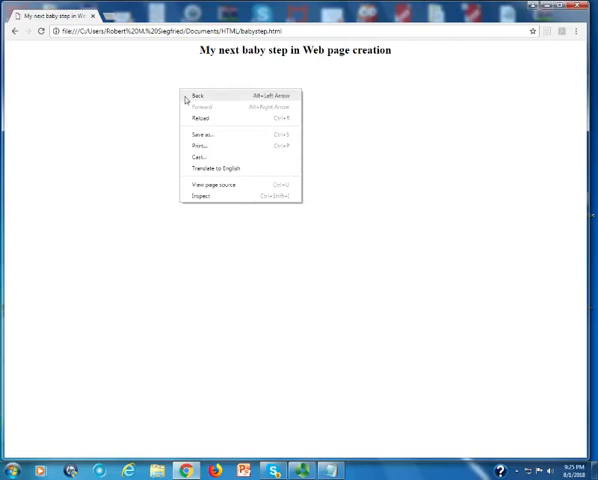
mouse_move(213, 185)
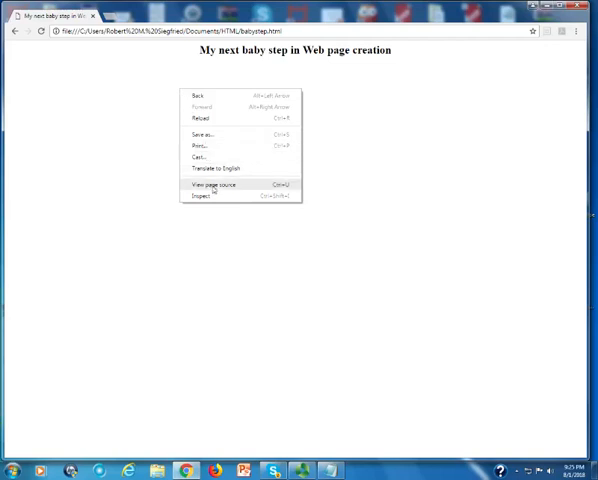
left_click(213, 184)
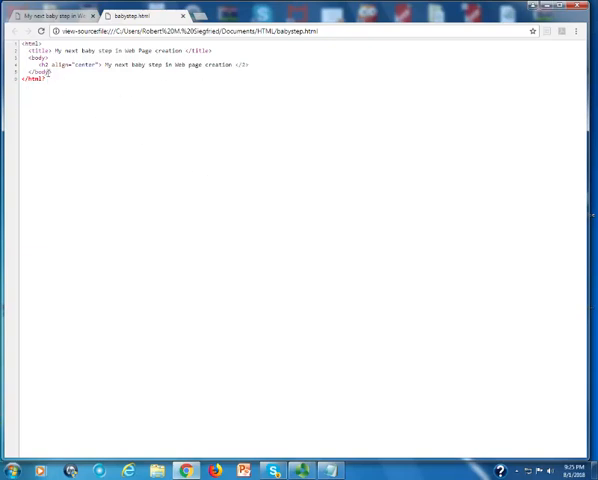
mouse_move(245, 73)
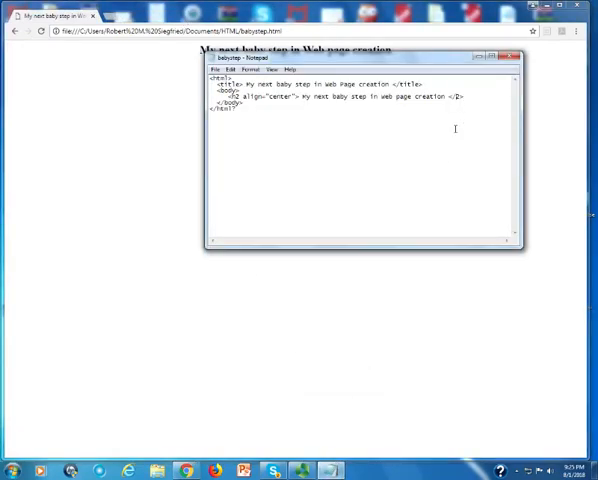
- Correct the heading's closing tag to </h2> and save babystep in Notepad
left_click(211, 68)
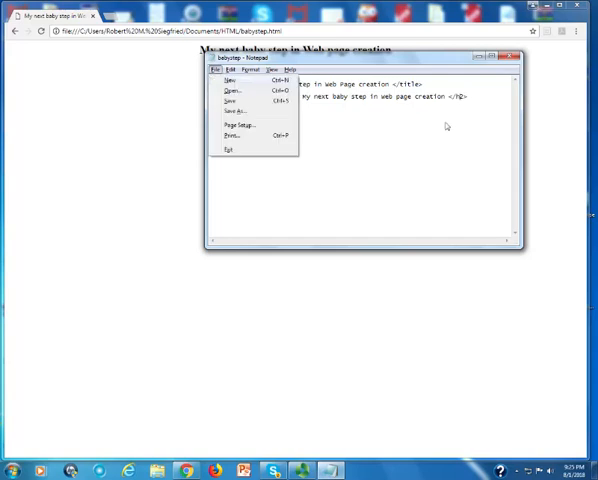
left_click(85, 116)
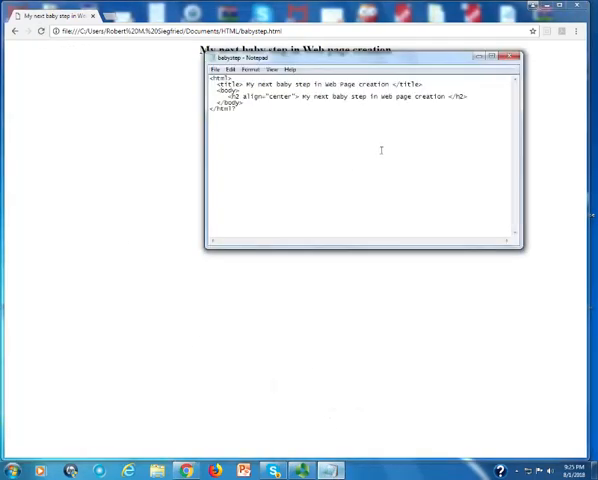
mouse_move(342, 118)
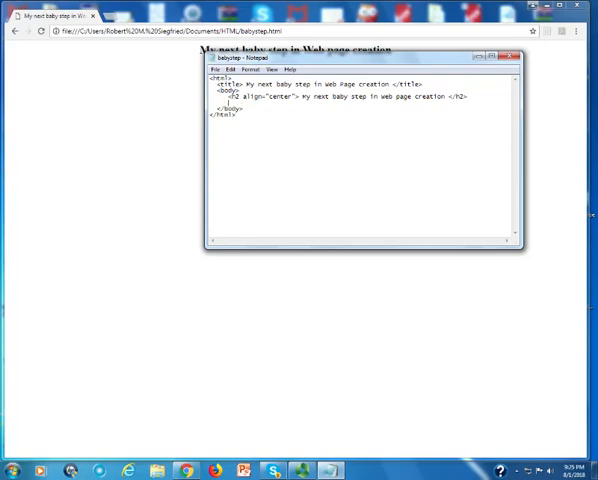
- Add an h3 line 'Your name goes here' after the centered h2
type("<h3> Your name goes here </h3>")
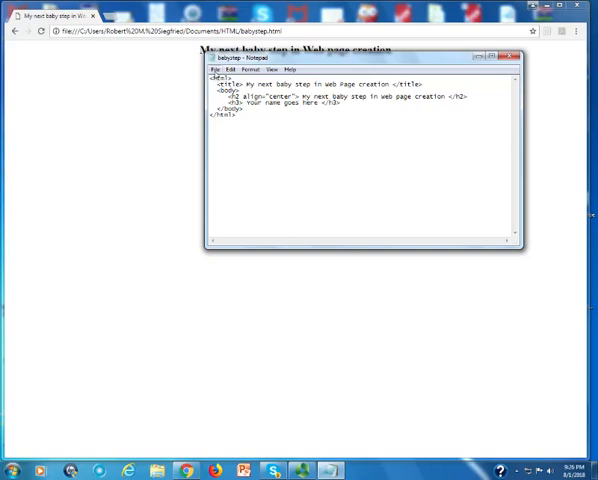
left_click(213, 71)
type("<p")
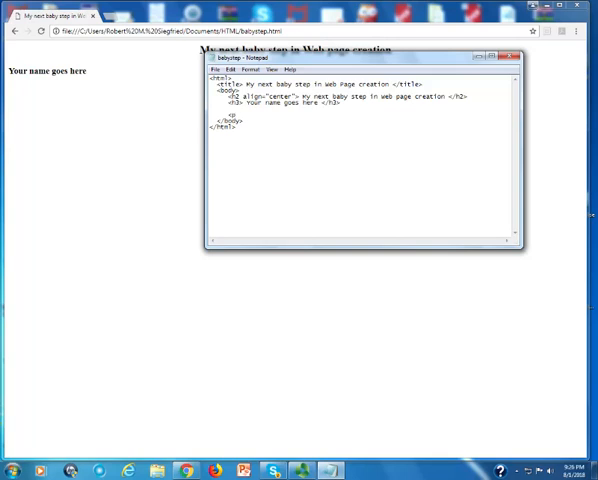
- Type the paragraph 'This is my next Web page. I like doing this because:'
type("This")
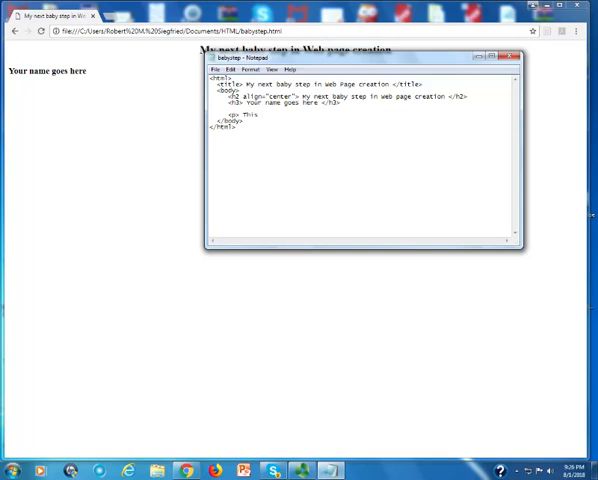
type("is my r")
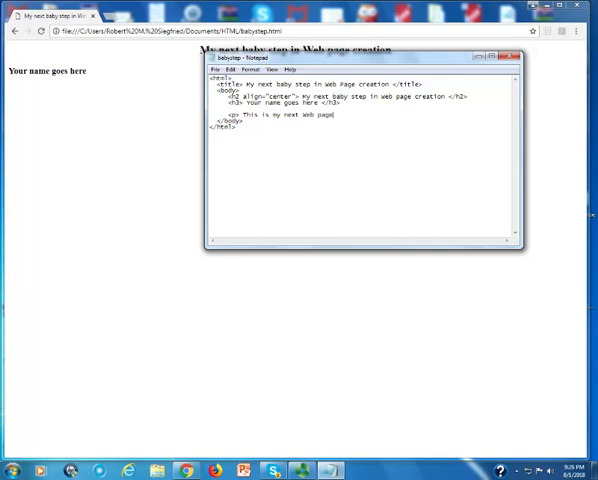
type("I like doing this because:")
type("<li>")
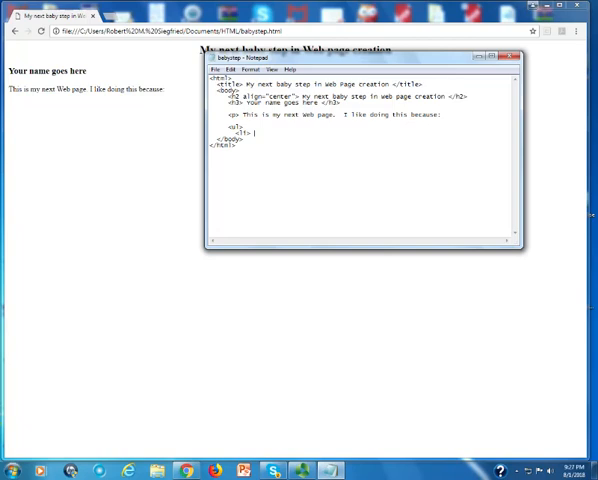
- Add bullet 'It's really easy' with nested 'Anyone can do it' and 'Even I can', then save
type("it's really easy </li>")
type("<li>")
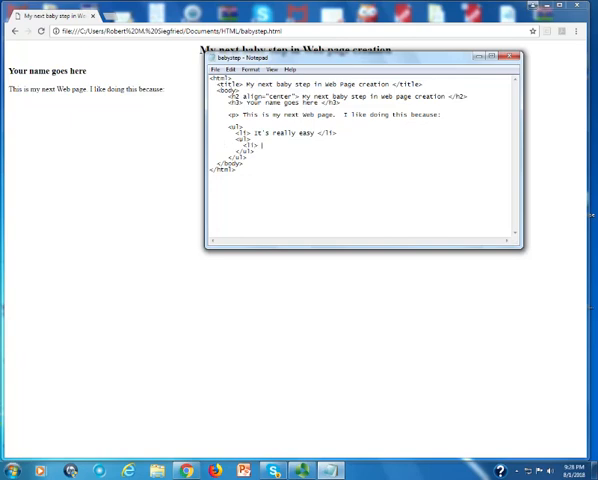
type("even")
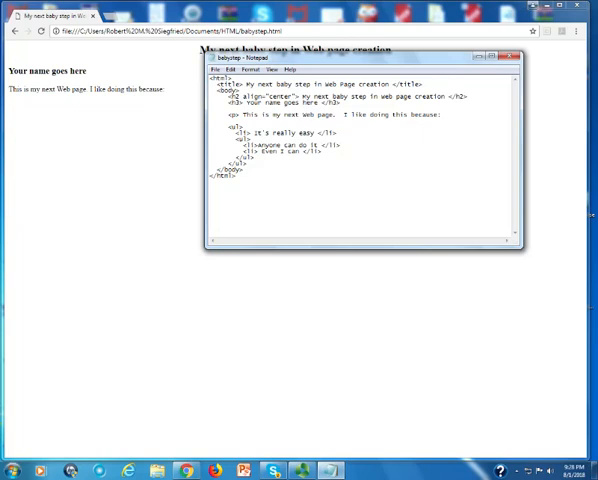
left_click(213, 69)
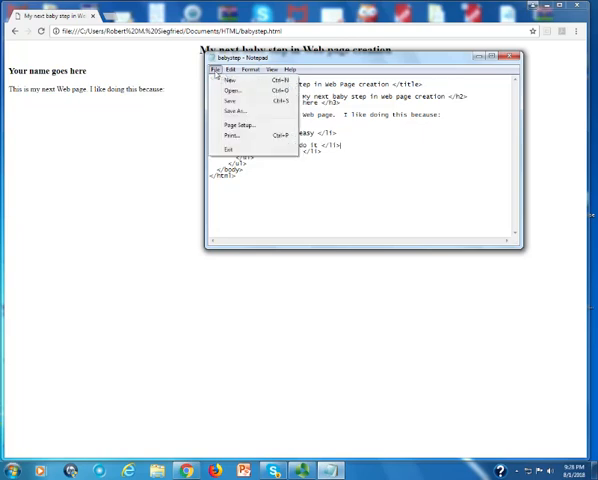
left_click(514, 62)
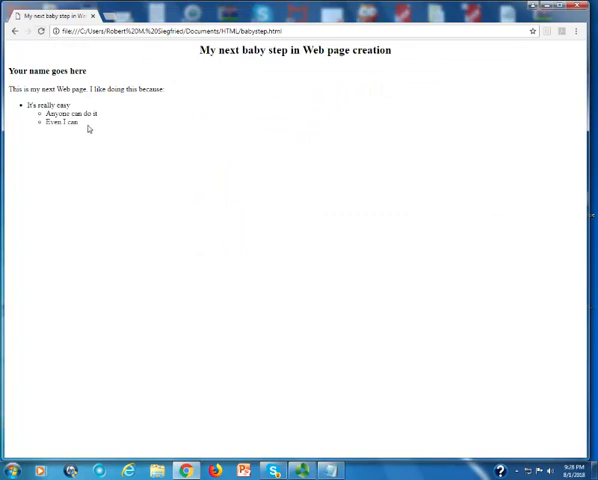
mouse_move(300, 450)
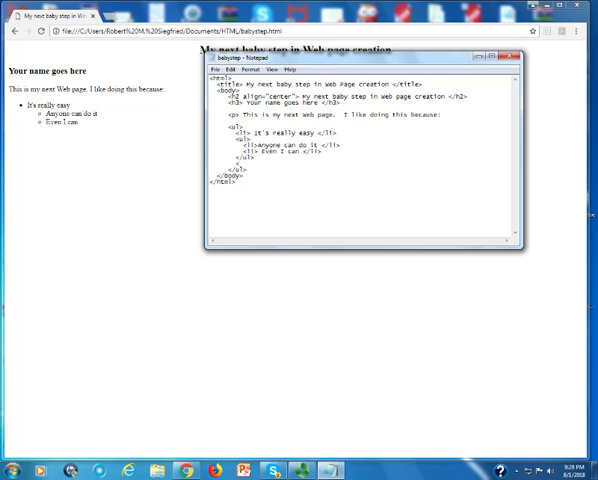
- Add the outer list items "It's really fun" and "I get to leave early", then save
type("it's really fun")
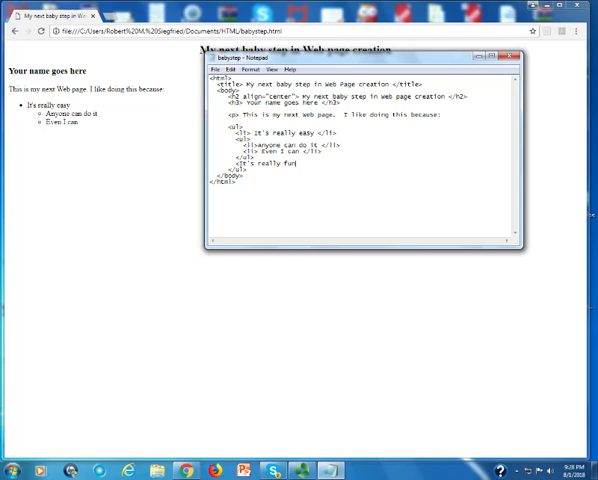
type("</li>")
type("<li>")
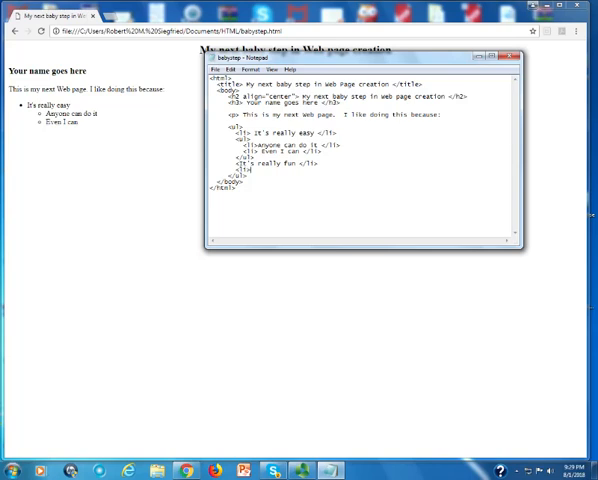
type("i get to")
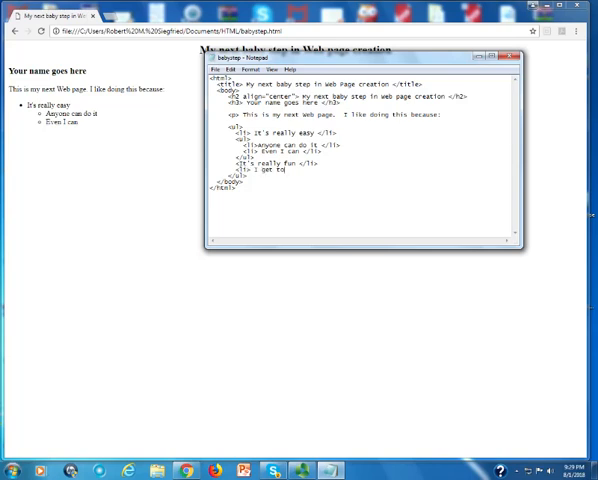
type("leave early")
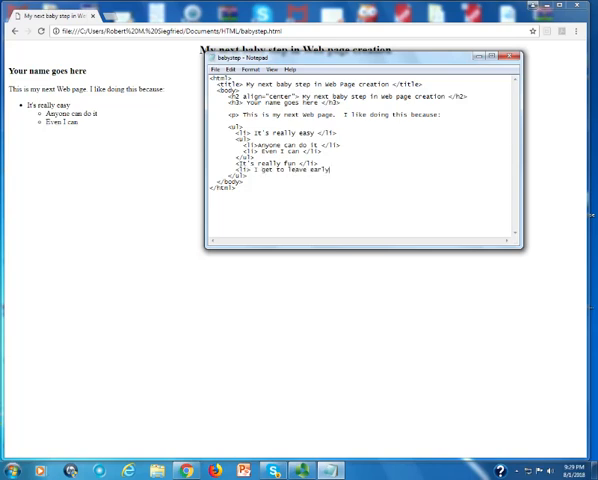
type("</li>")
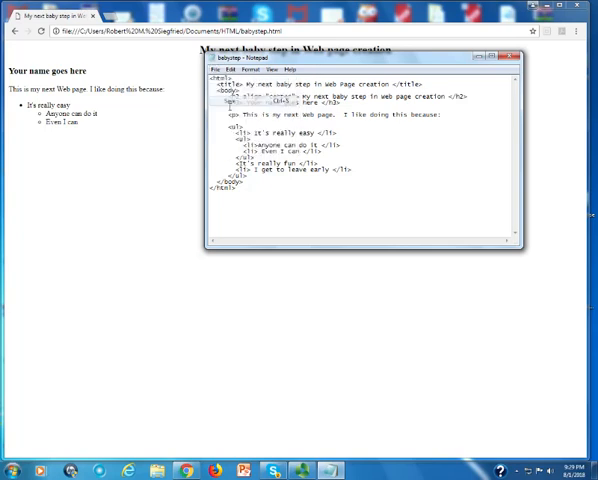
left_click(513, 59)
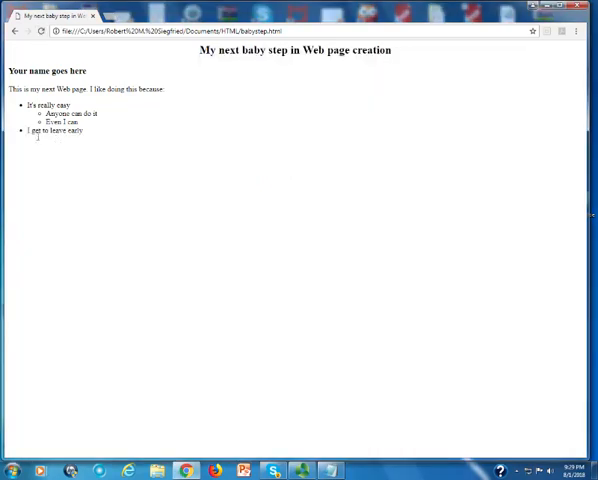
mouse_move(272, 395)
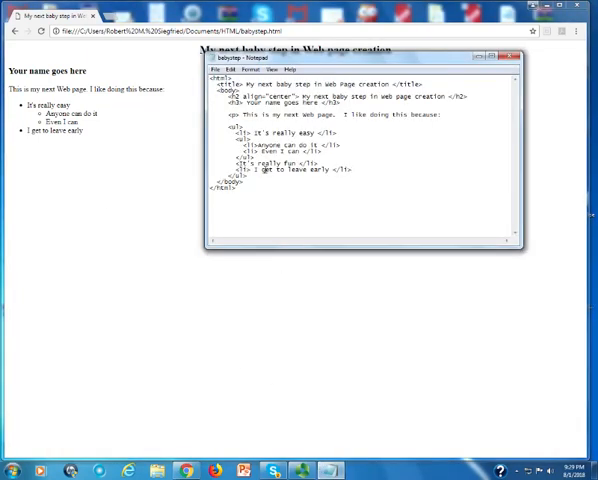
- Select the malformed tag start of the "It's really fun" line
double_click(240, 164)
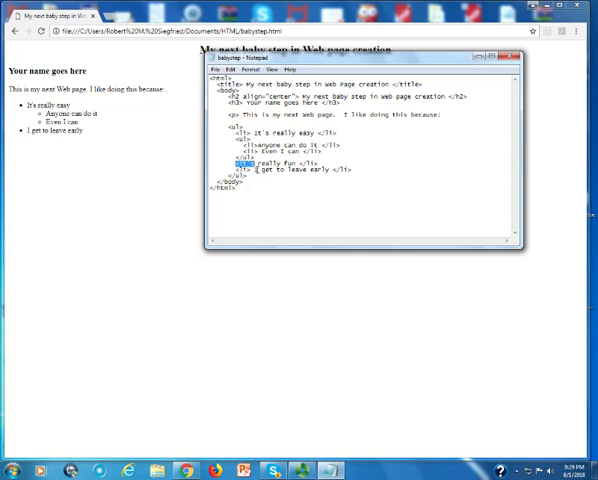
mouse_move(287, 205)
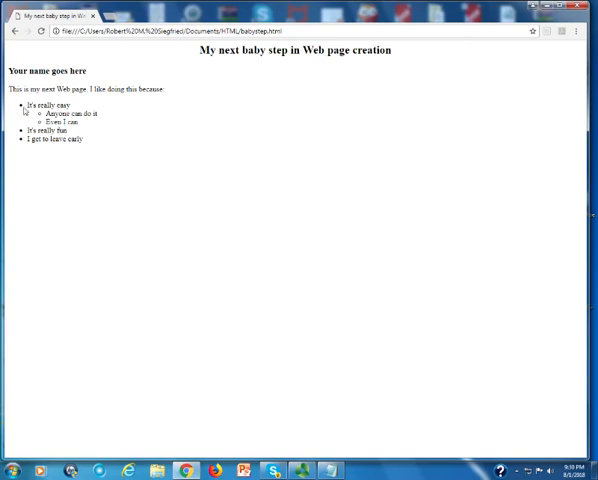
mouse_move(42, 118)
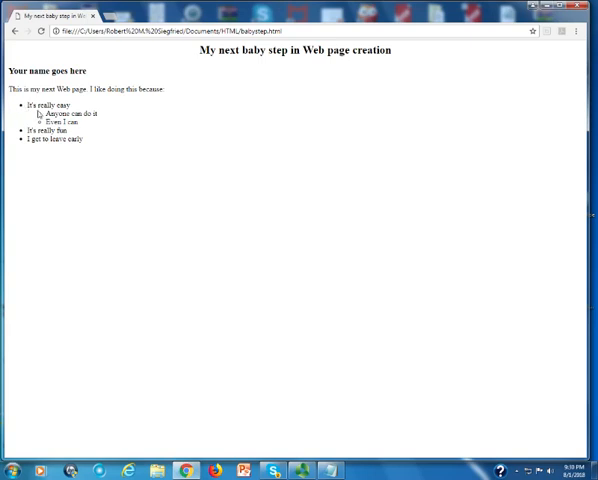